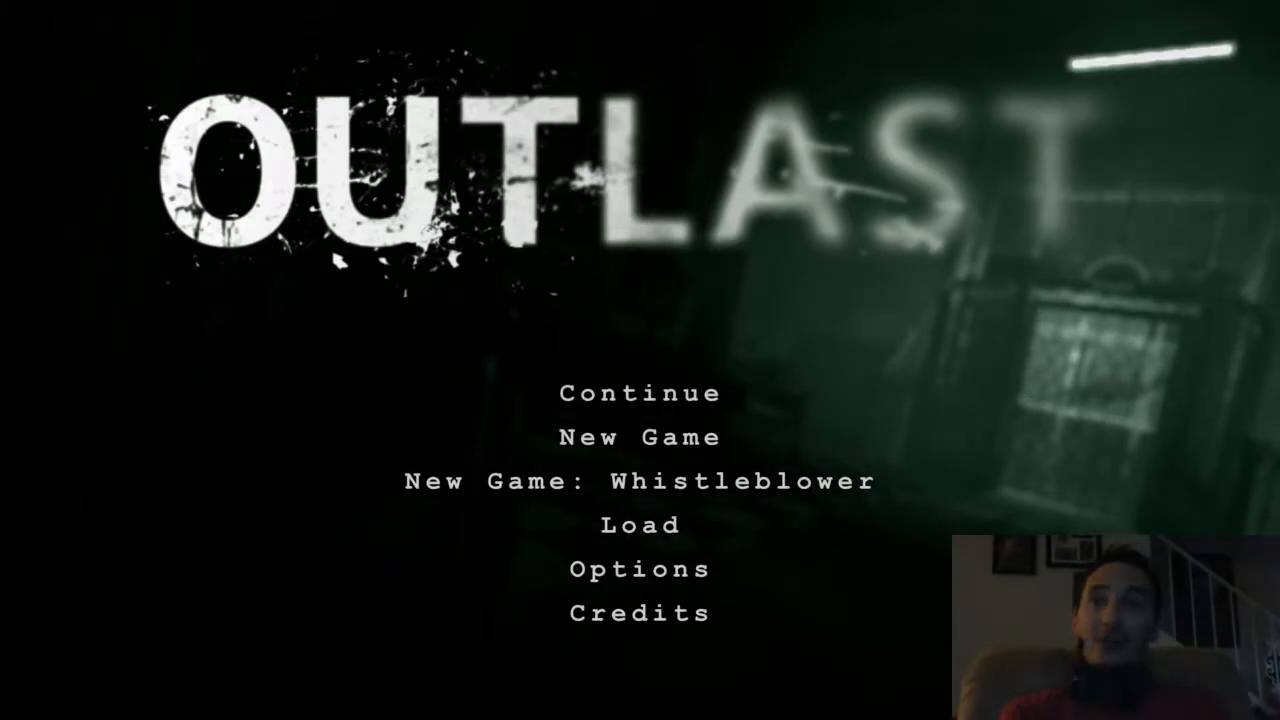
{"action": "left_click", "coordinate": [640, 392]}
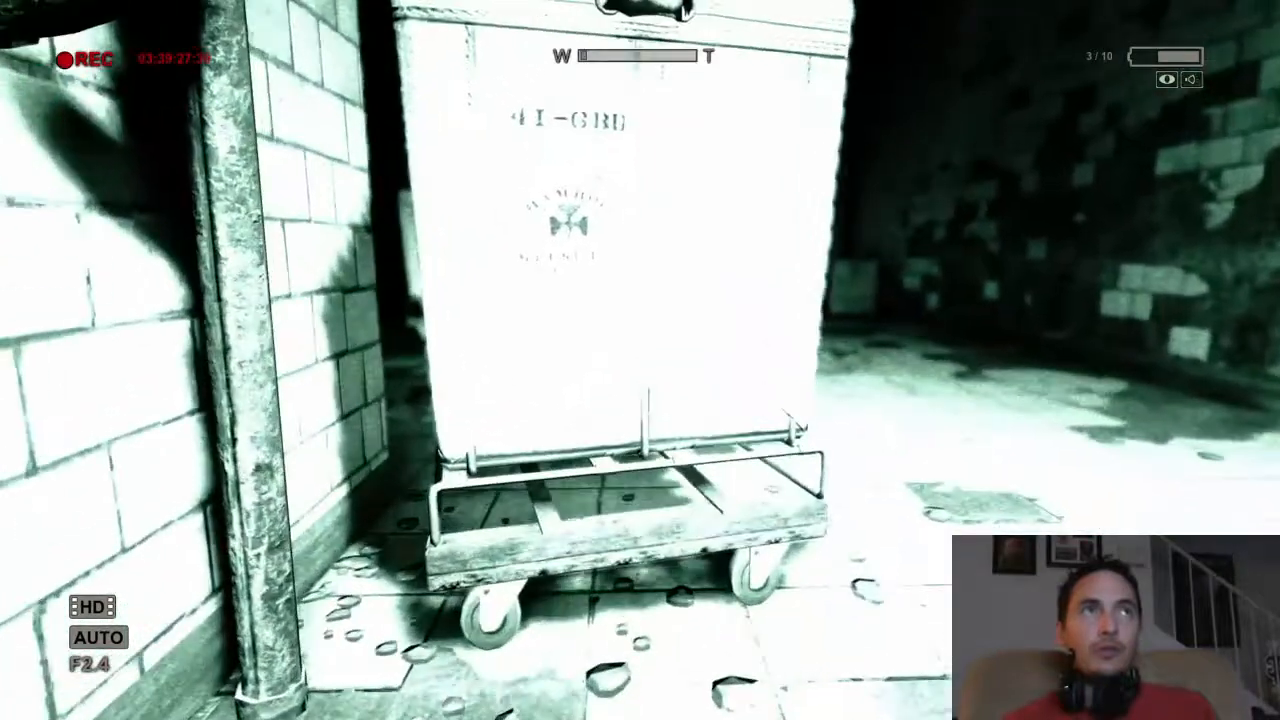
{"action": "mouse_move", "coordinate": [640, 360]}
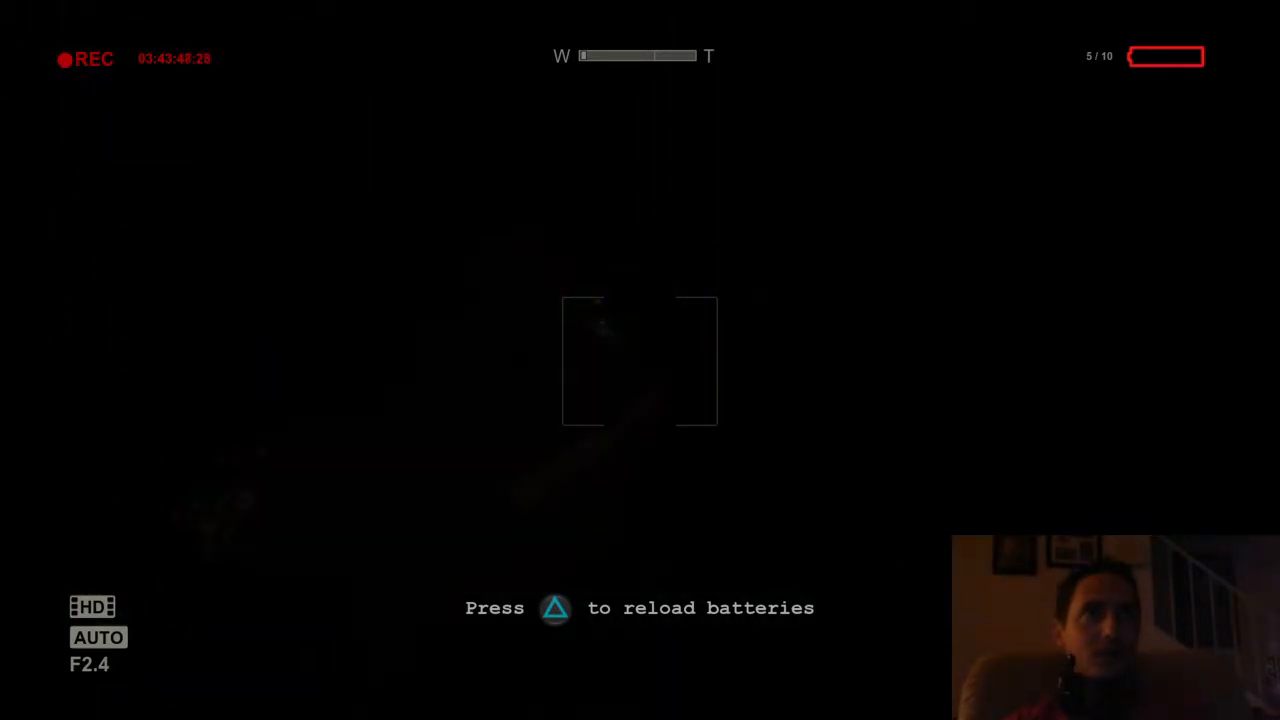
{"action": "key", "text": "triangle"}
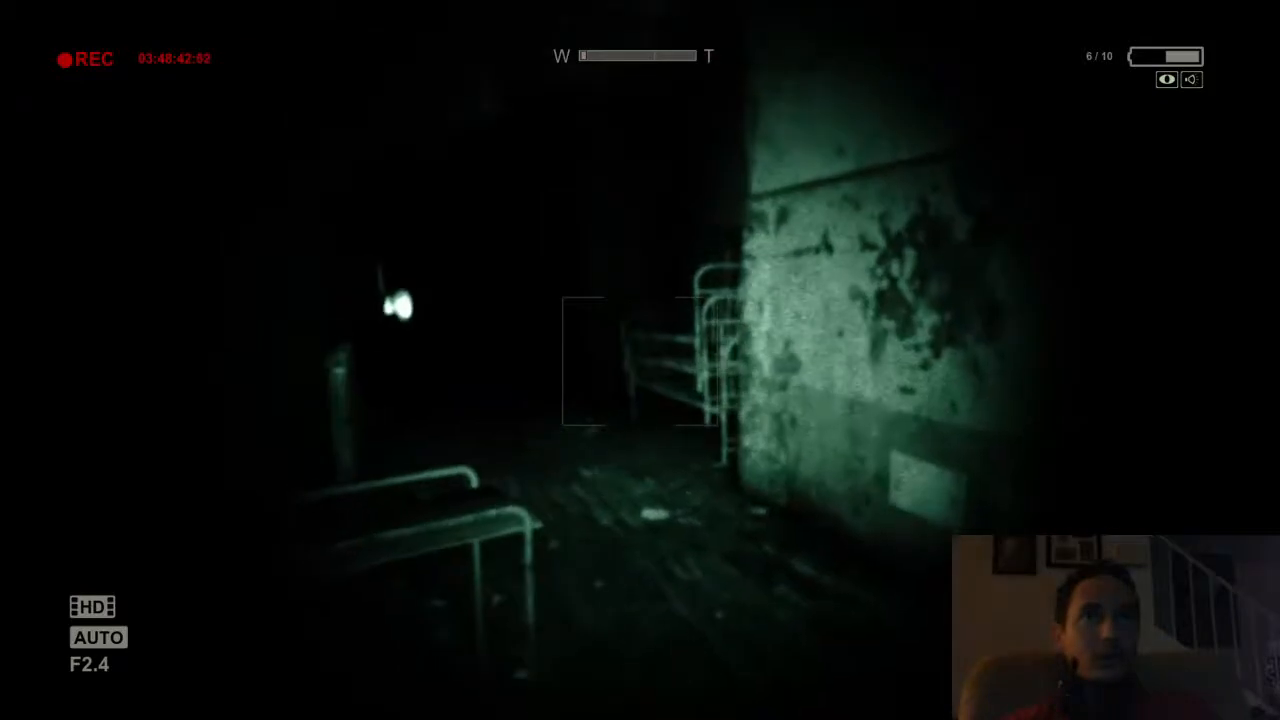
{"action": "mouse_move", "coordinate": [640, 360]}
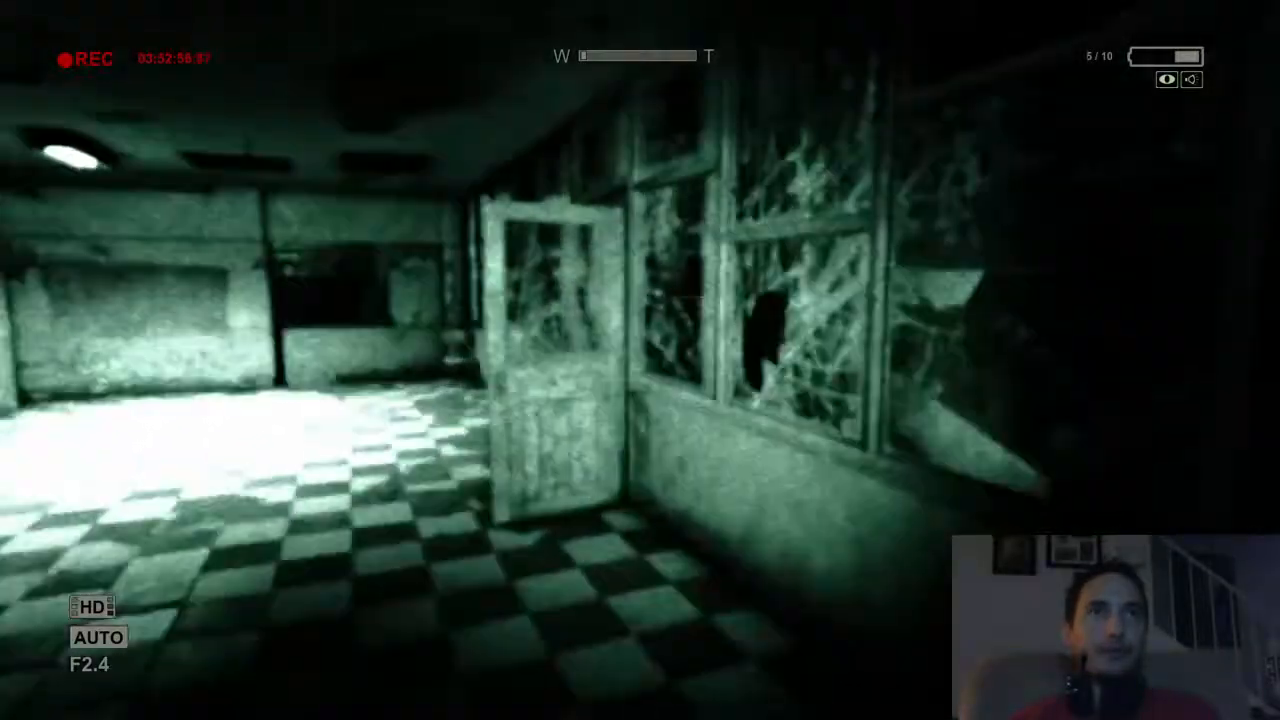
{"action": "mouse_move", "coordinate": [640, 360]}
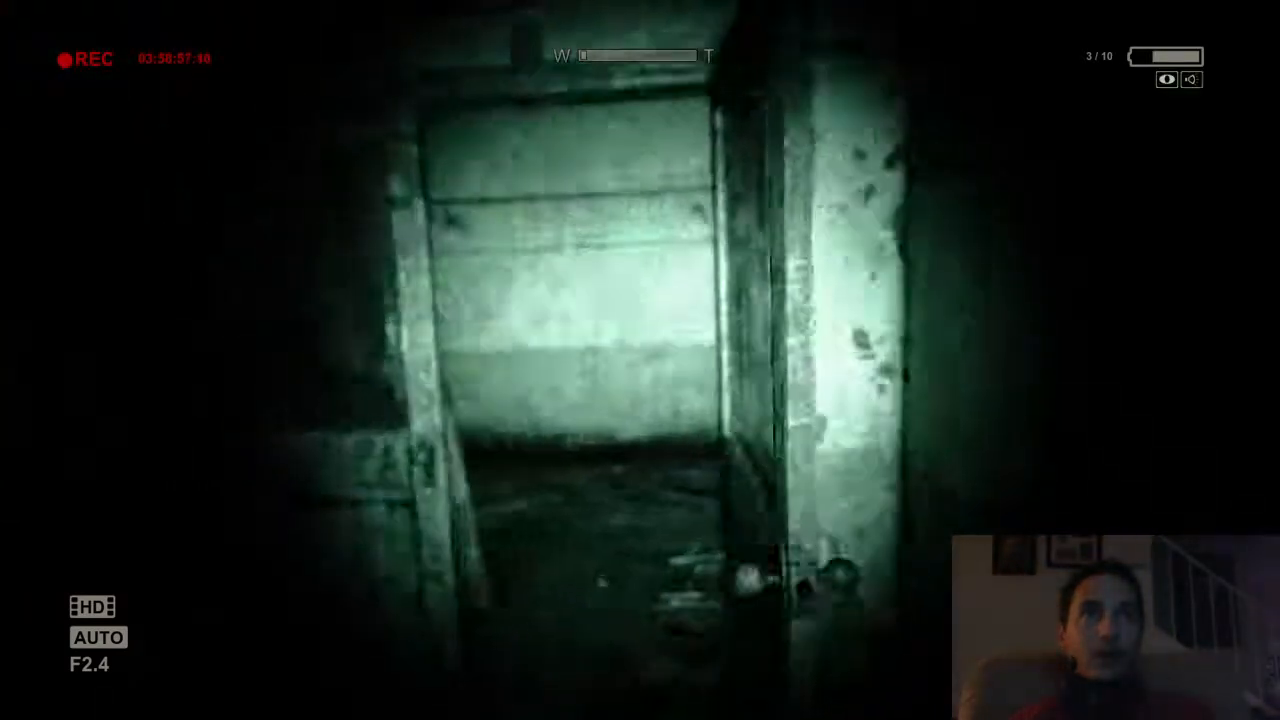
{"action": "key", "text": "w"}
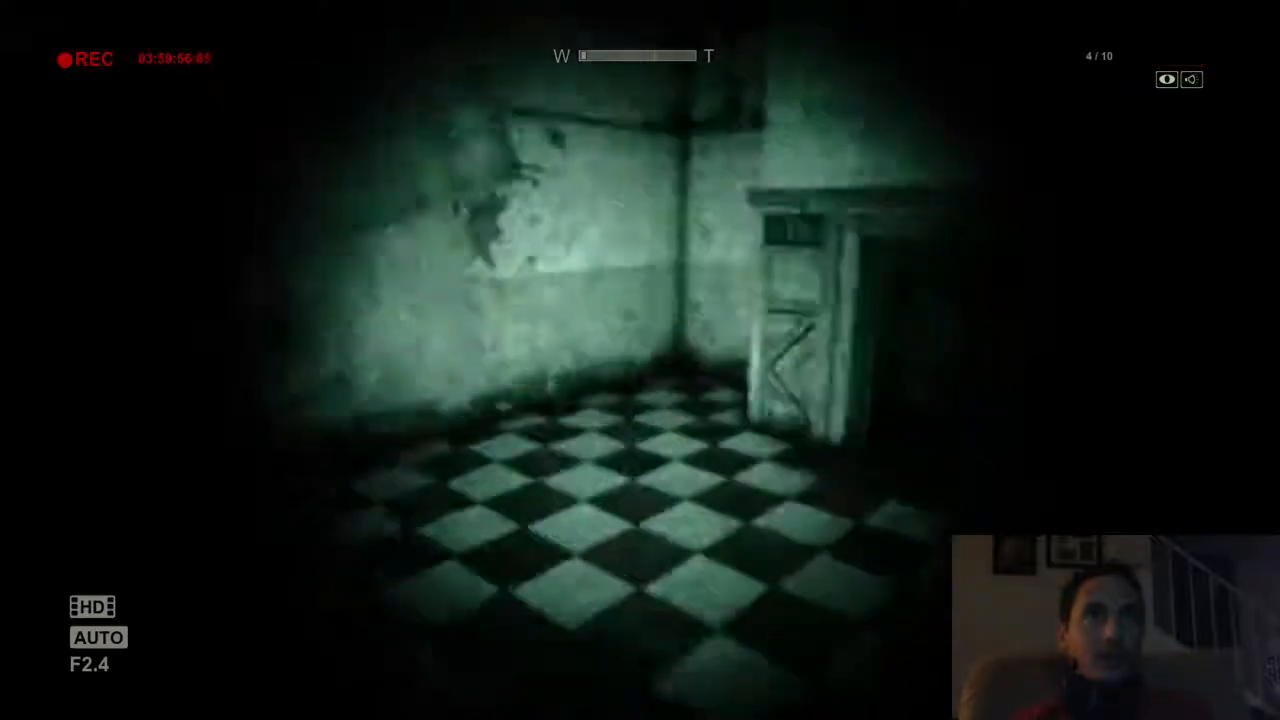
{"action": "mouse_move", "coordinate": [640, 360]}
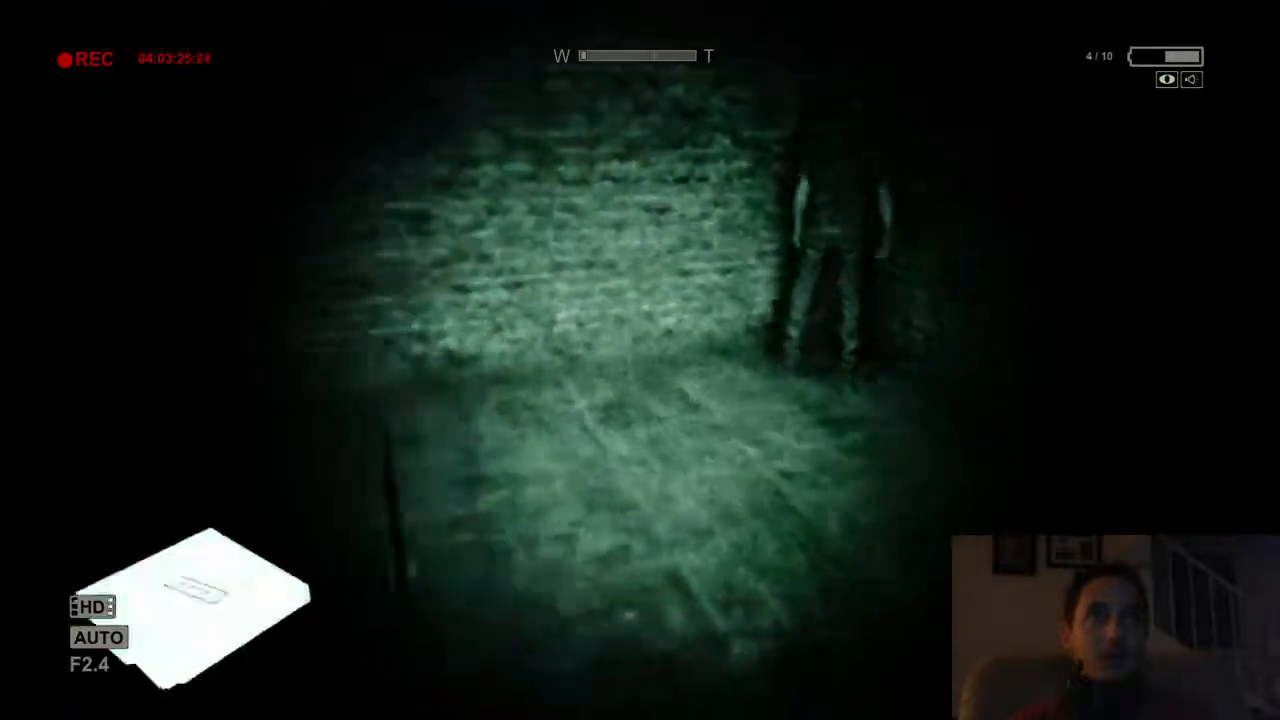
{"action": "mouse_move", "coordinate": [640, 360]}
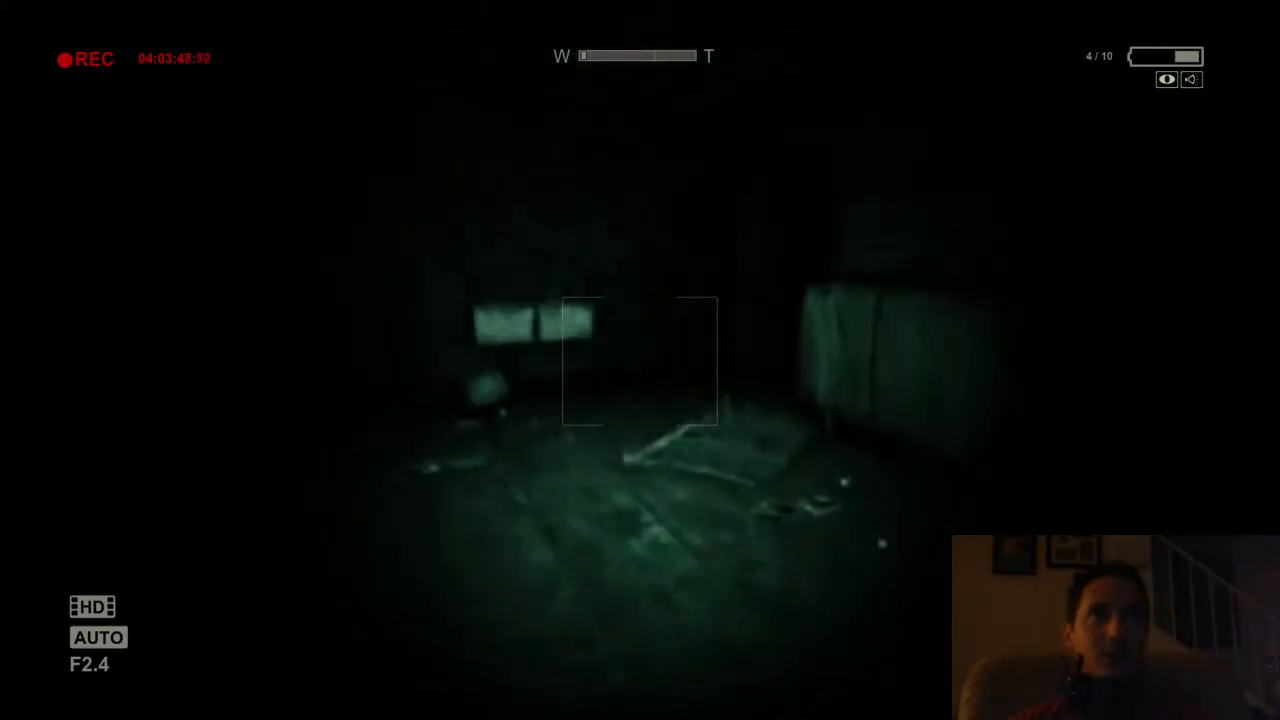
{"action": "mouse_move", "coordinate": [640, 360]}
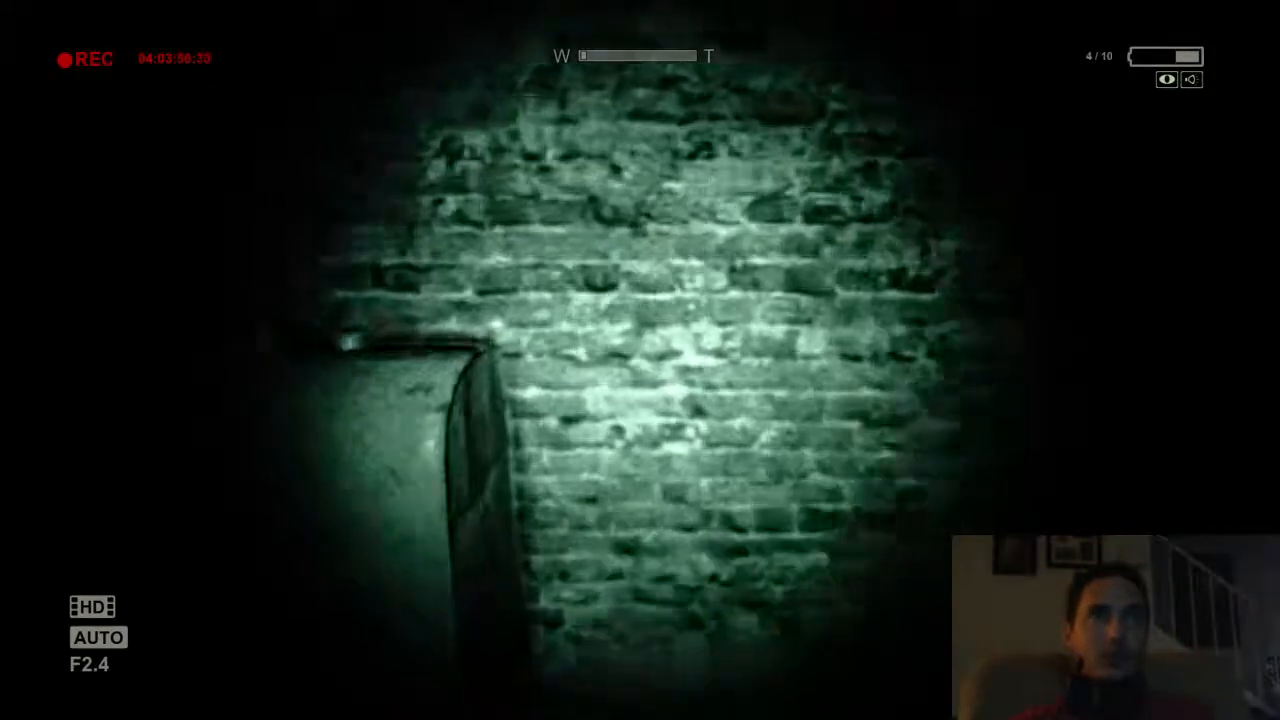